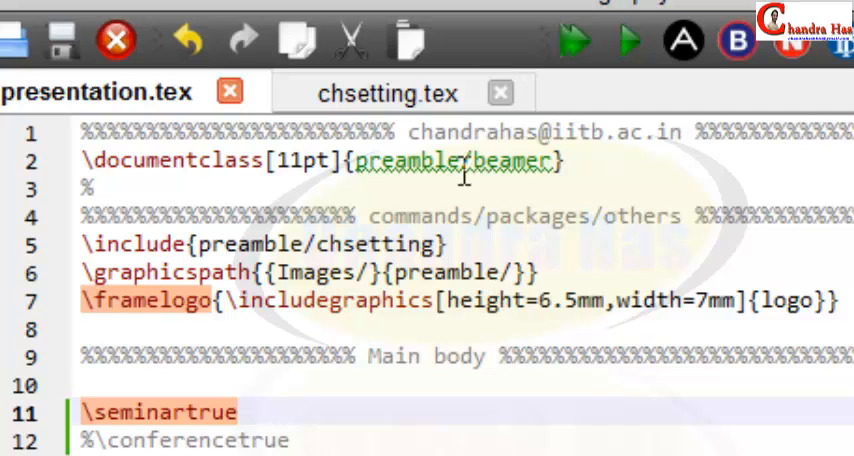
- Browse the Preamble folder contents showing the beamer, chsetting and background image files
left_click(540, 272)
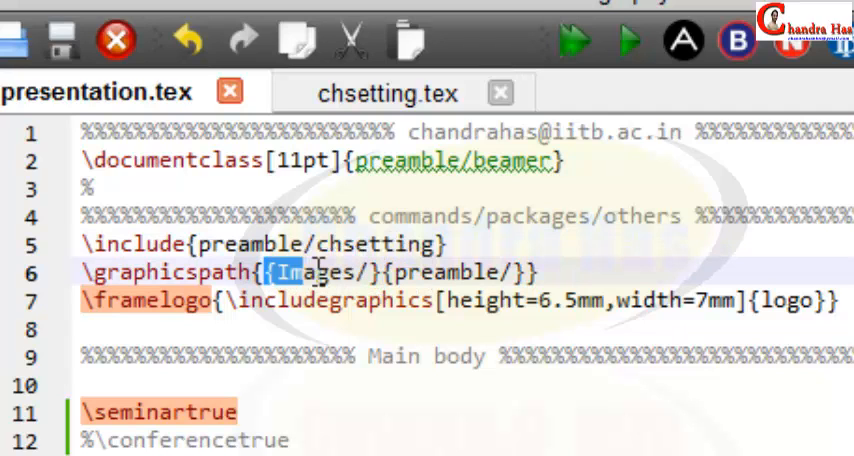
scroll("down", 3)
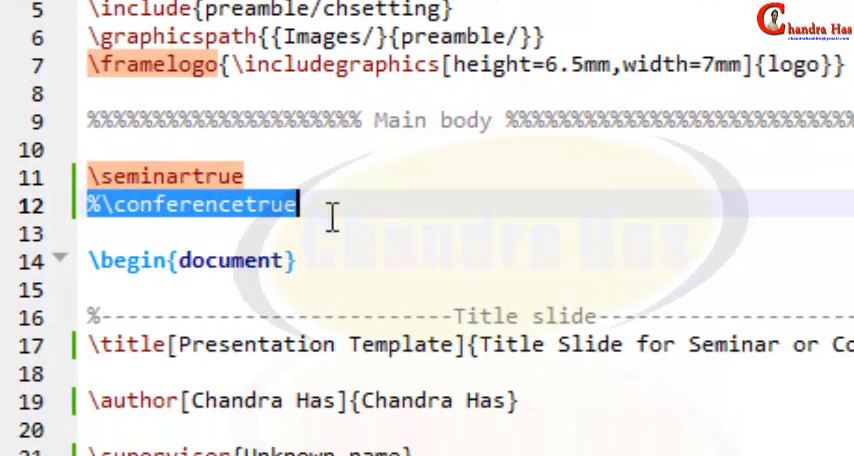
scroll("down", 3)
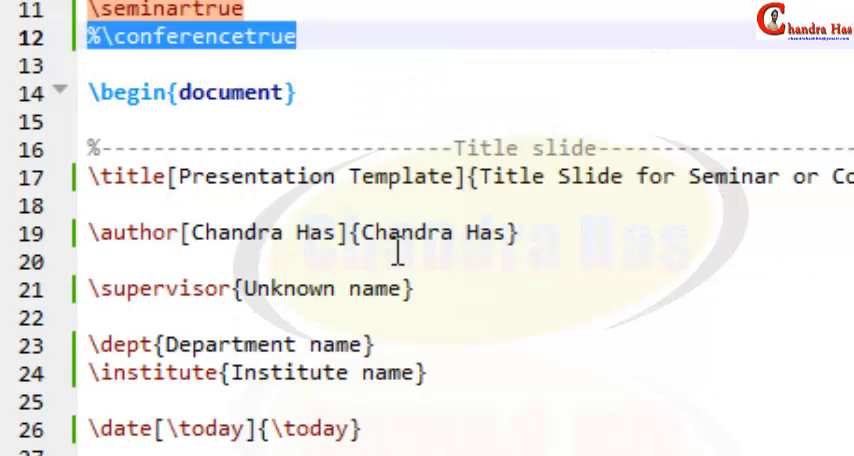
mouse_move(732, 312)
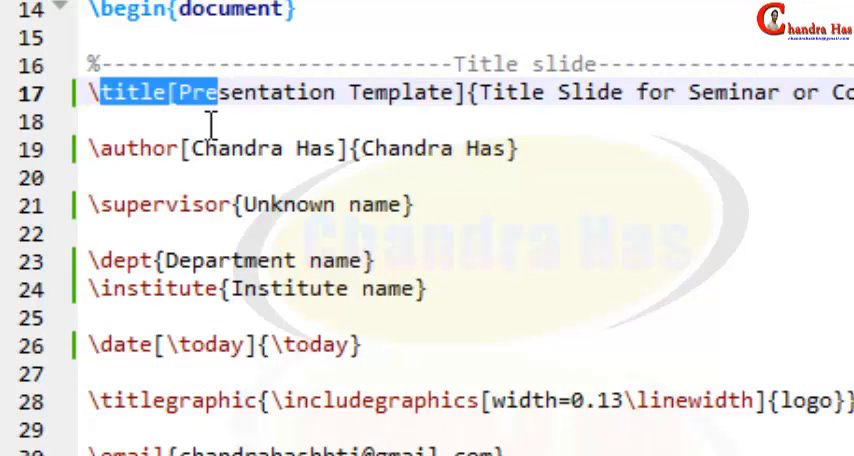
left_click(104, 204)
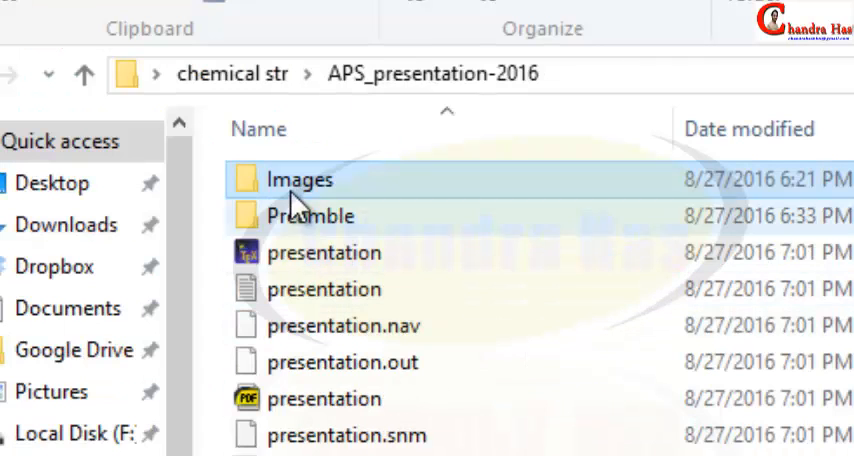
double_click(304, 180)
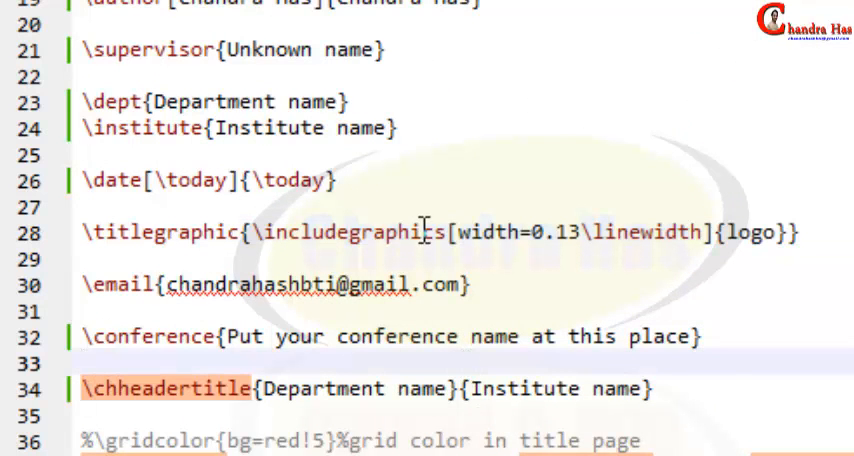
scroll("down", 3)
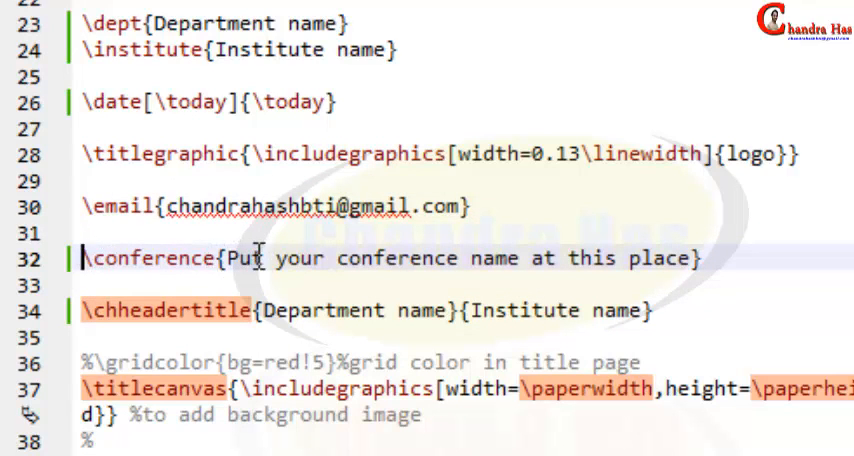
scroll("up", 3)
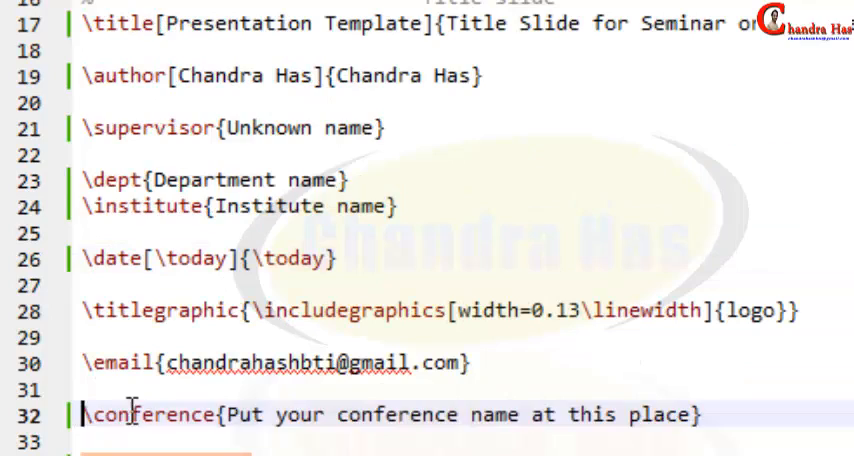
scroll("up", 3)
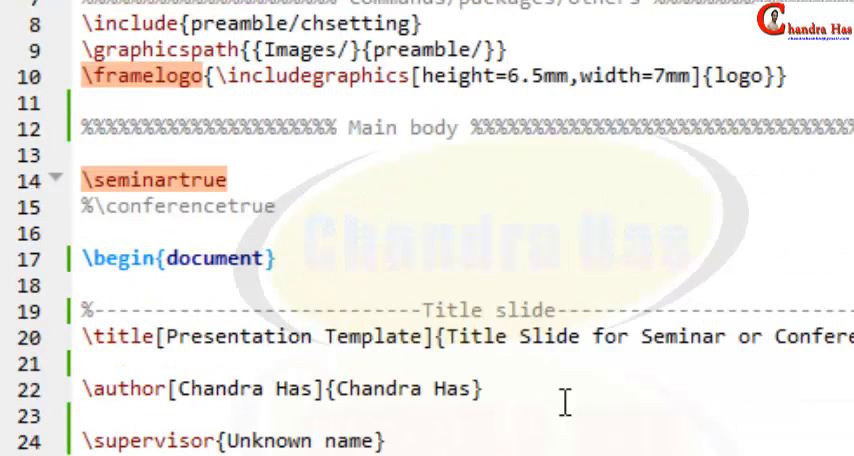
- Select the \seminartrue switch and bring up the beamer preamble file for review
double_click(150, 178)
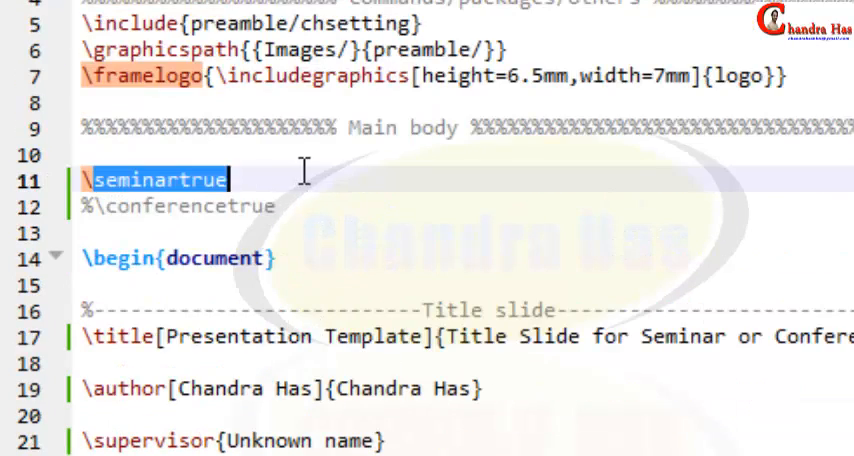
scroll("down", 3)
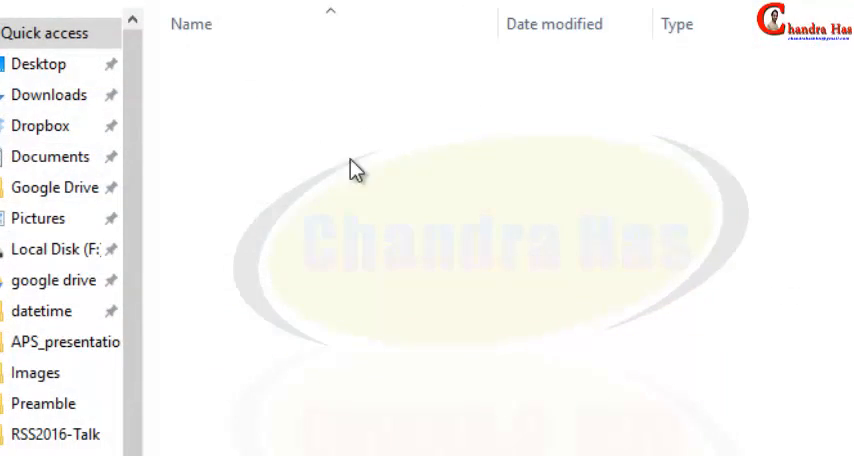
left_click(234, 78)
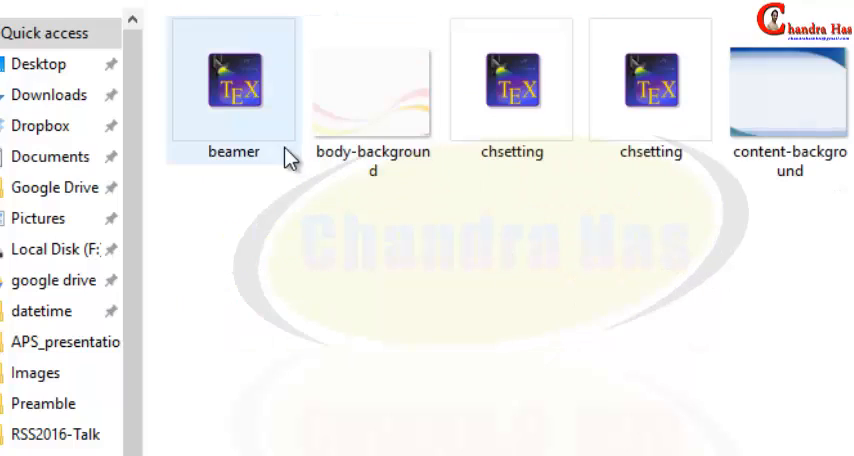
scroll("right", 3)
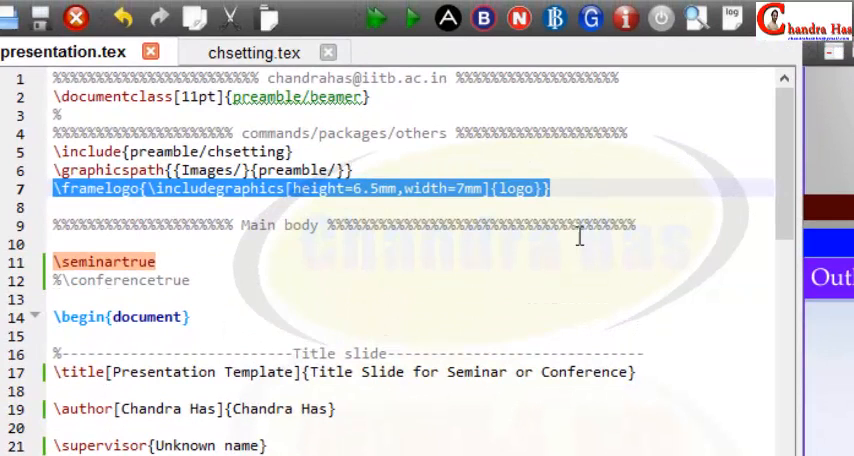
- Swap the active option from \seminartrue to \conferencetrue and review the compiled title slide
left_click(136, 216)
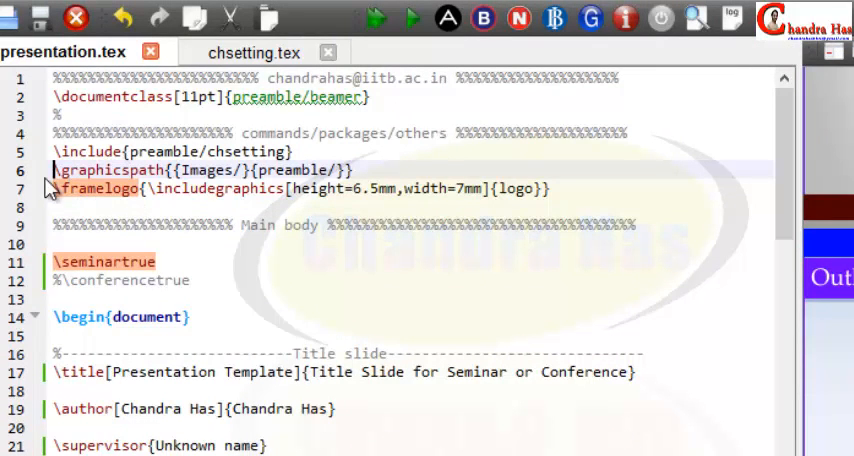
scroll("down", 3)
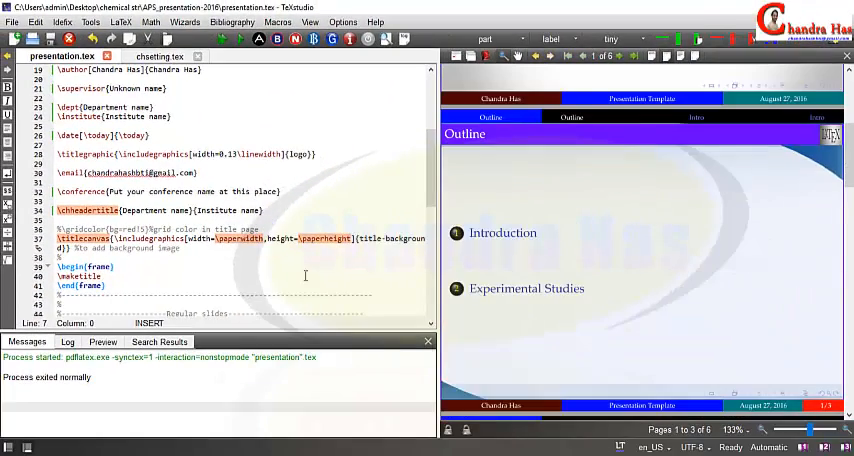
scroll("down", 3)
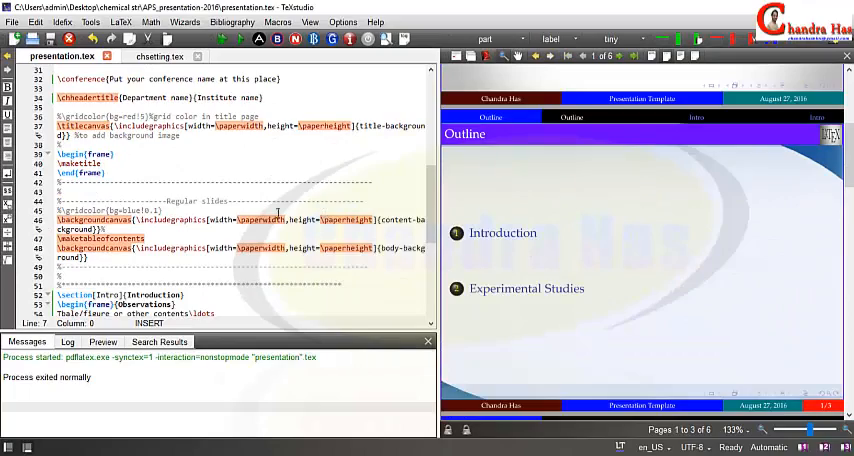
scroll("down", 3)
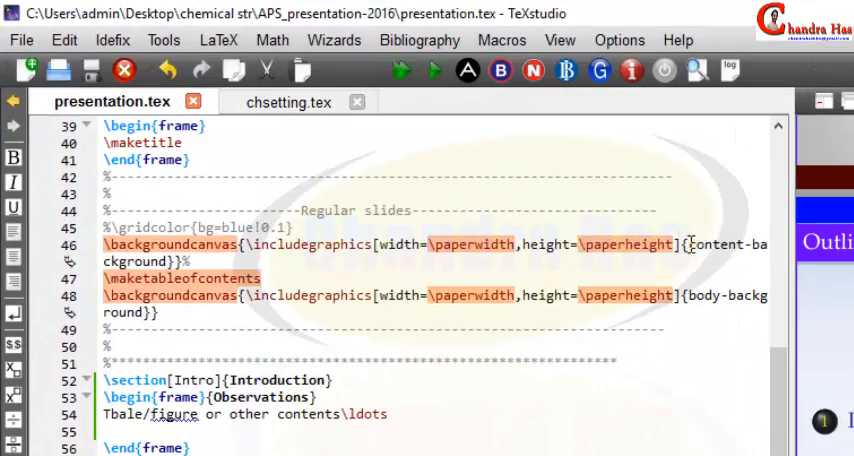
double_click(730, 244)
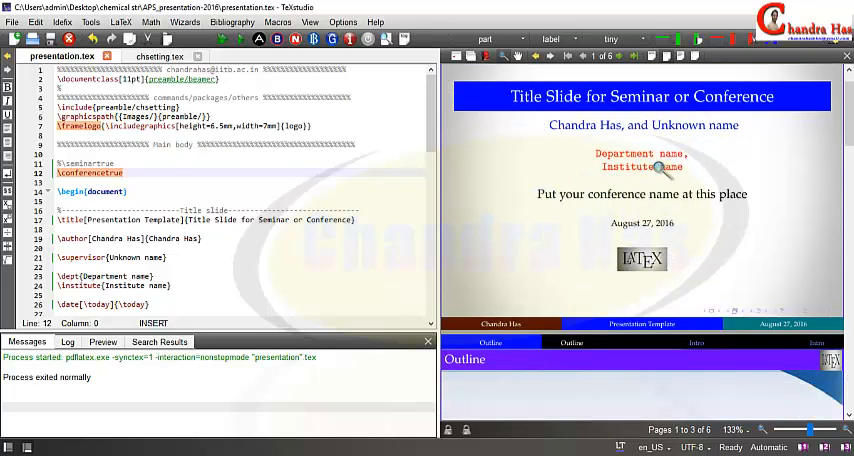
mouse_move(700, 196)
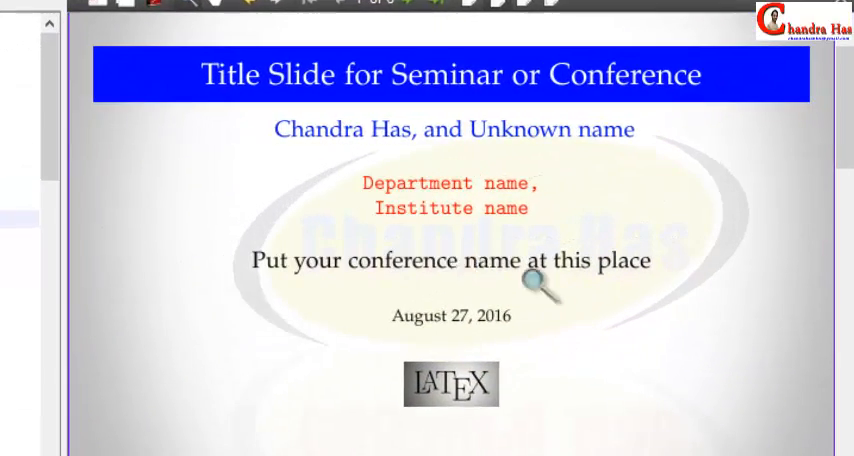
mouse_move(410, 300)
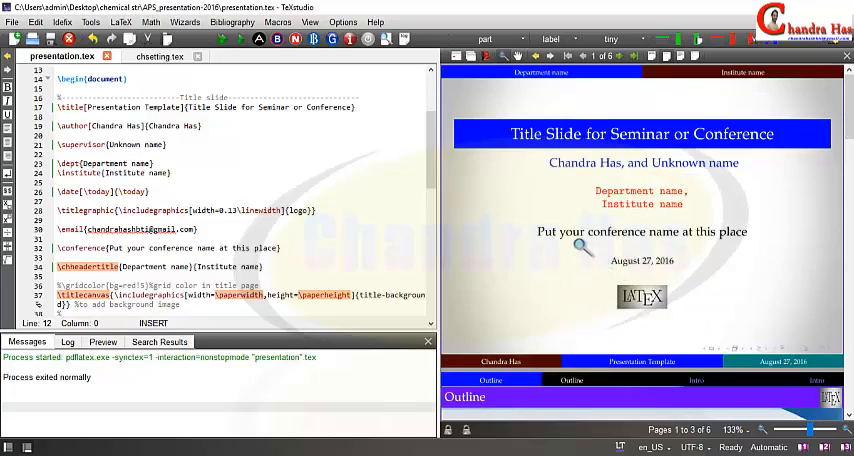
scroll("up", 3)
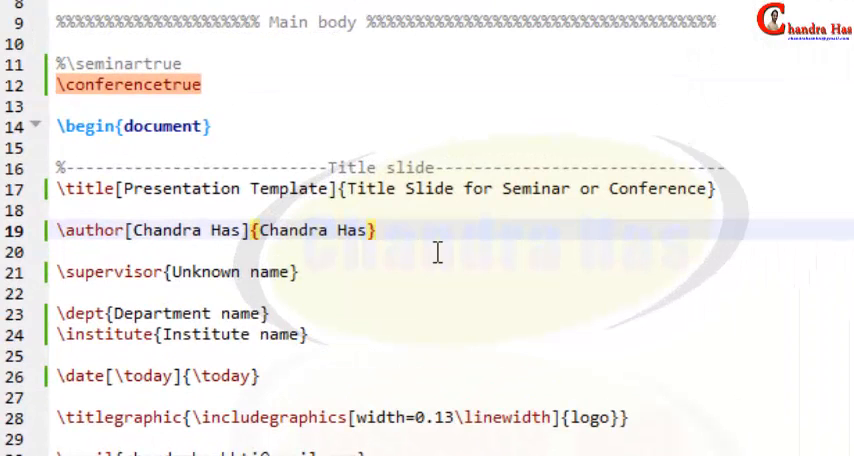
- Add \inst{1} after the author name and \inst{2} after the supervisor name
type("\\inst{1")
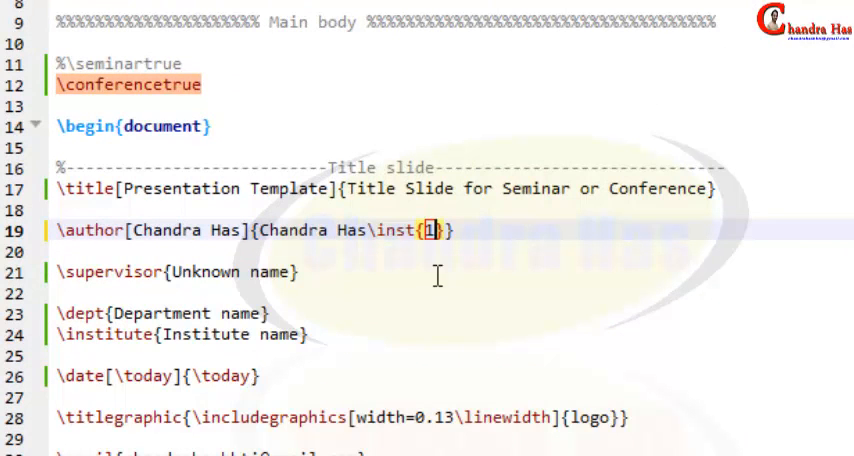
left_click(296, 272)
type("[")
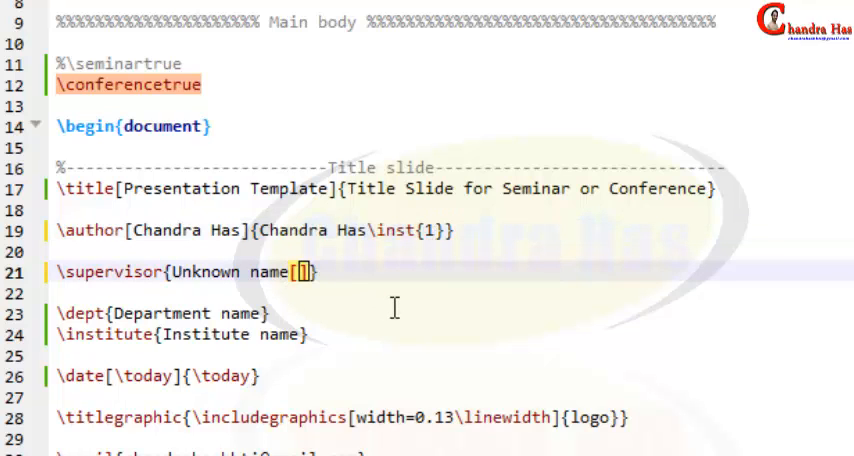
type("\\inst{2")
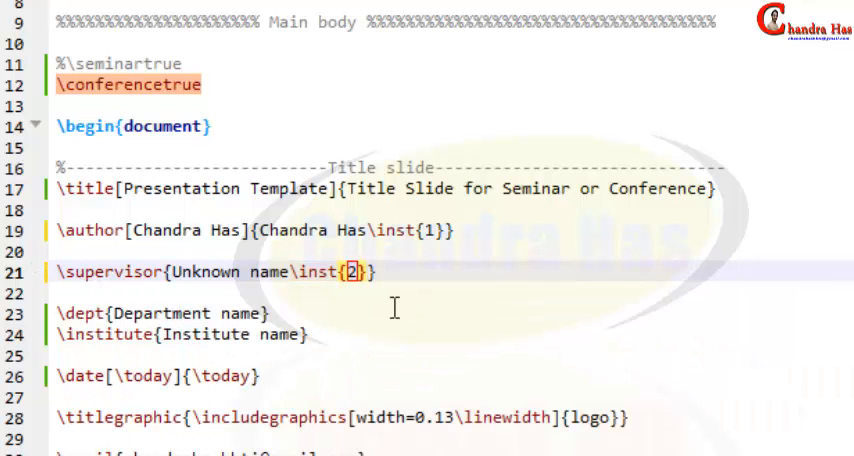
scroll("down", 3)
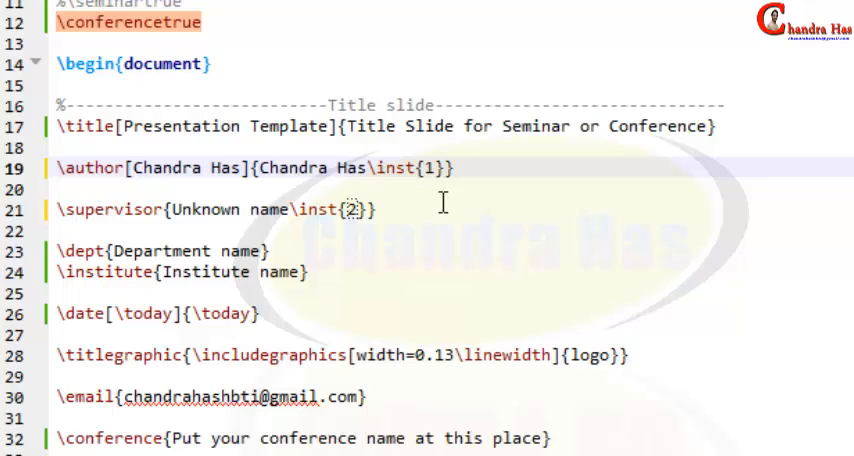
- Add a superscript $^\star$ symbol after the author's \inst{1} mark
type("$$")
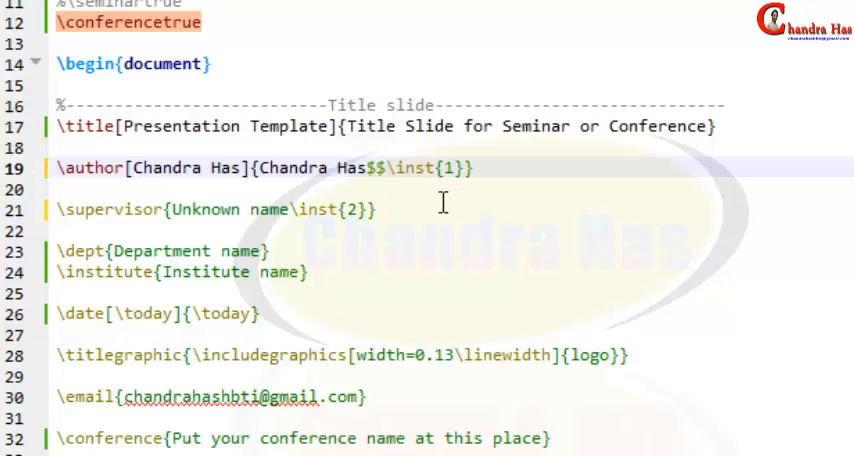
type("\\")
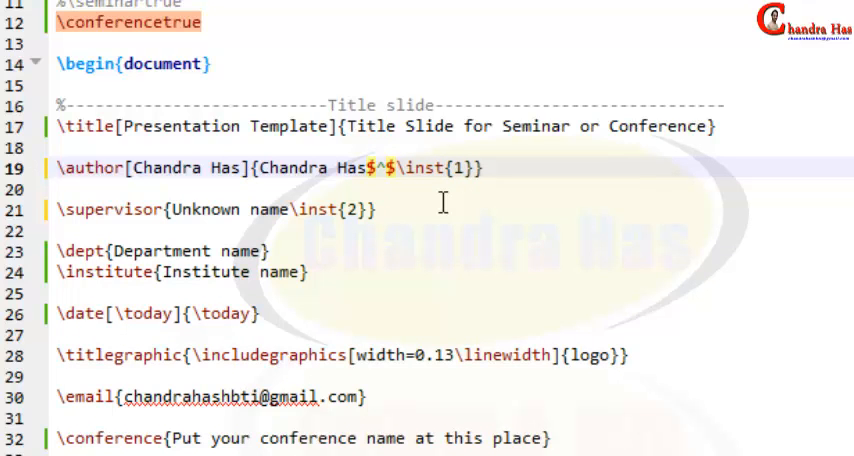
type("tar")
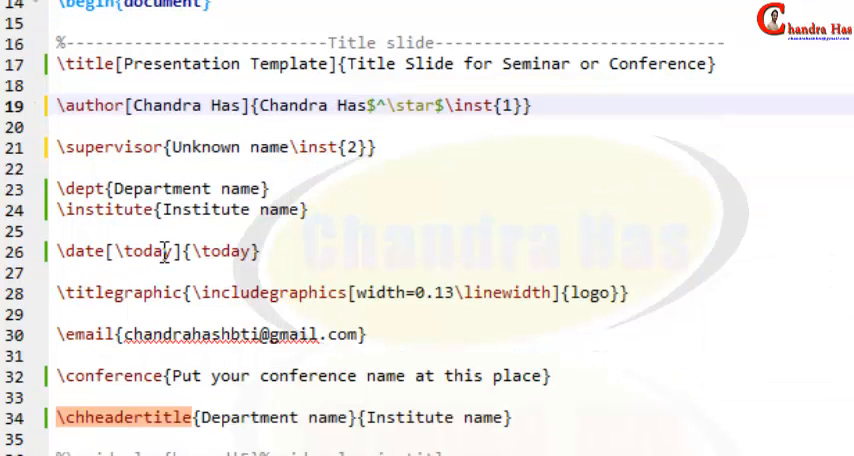
- Prefix the department with $^{1,2}$, comment the \dept line, and start \inst in \institute
scroll("down", 3)
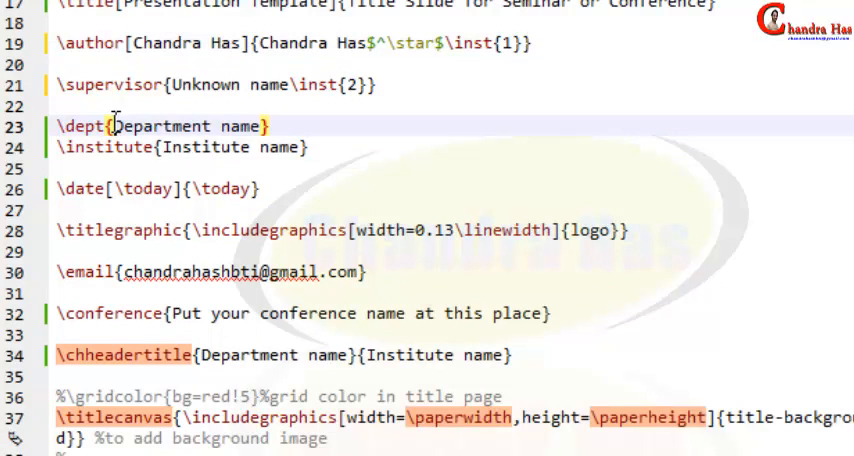
mouse_move(340, 210)
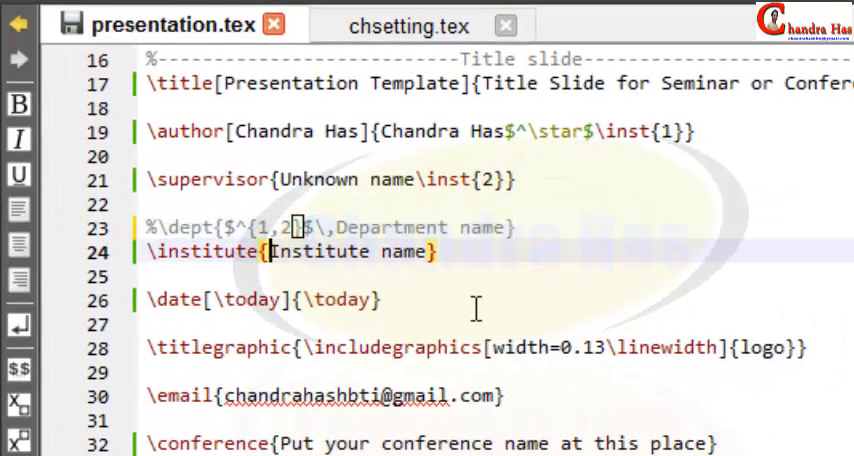
type("\\inst")
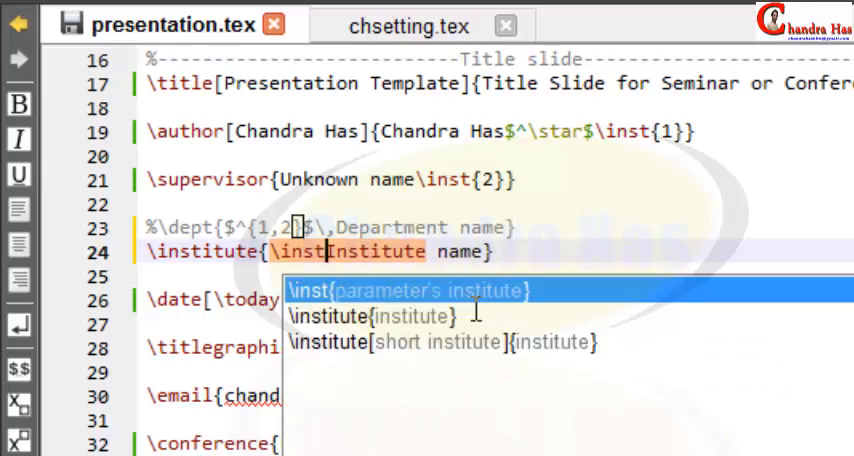